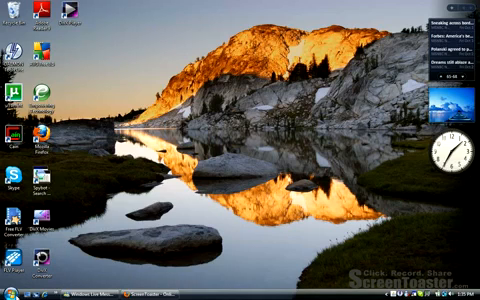
- Open the Computer window from the Start menu to view the drives
click(12, 293)
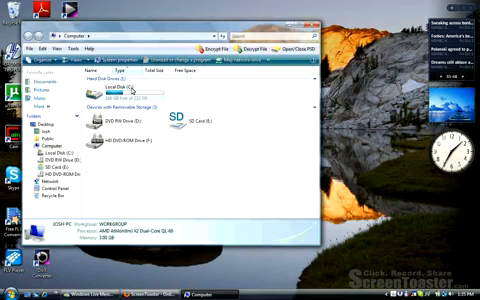
- Browse into Local Disk (C:), then Disk images, then the COD4MW folder
double_click(106, 95)
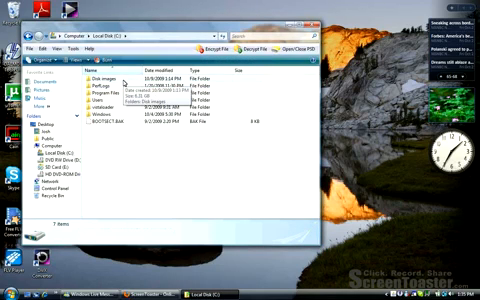
double_click(105, 73)
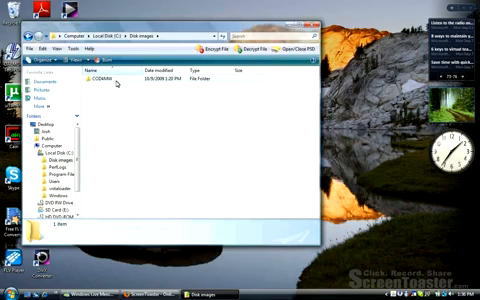
double_click(96, 78)
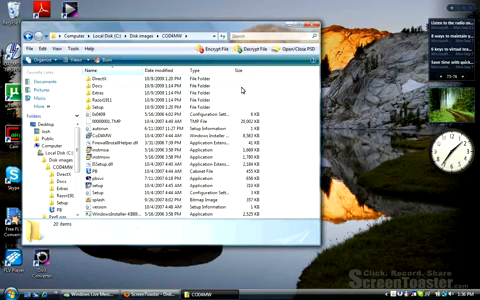